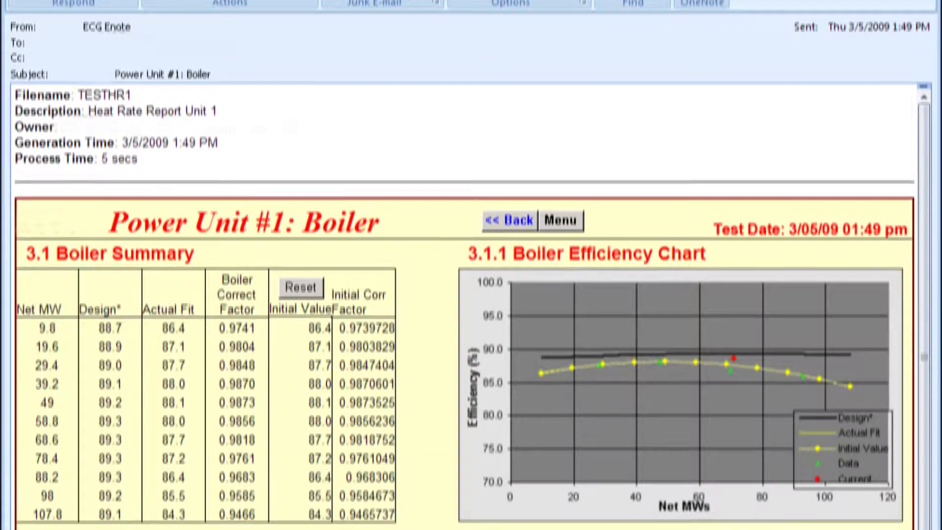
- Log in and review the Home page tables of E-Larms, E-Reports, E-XLs and E-PBs
scroll(down, 3)
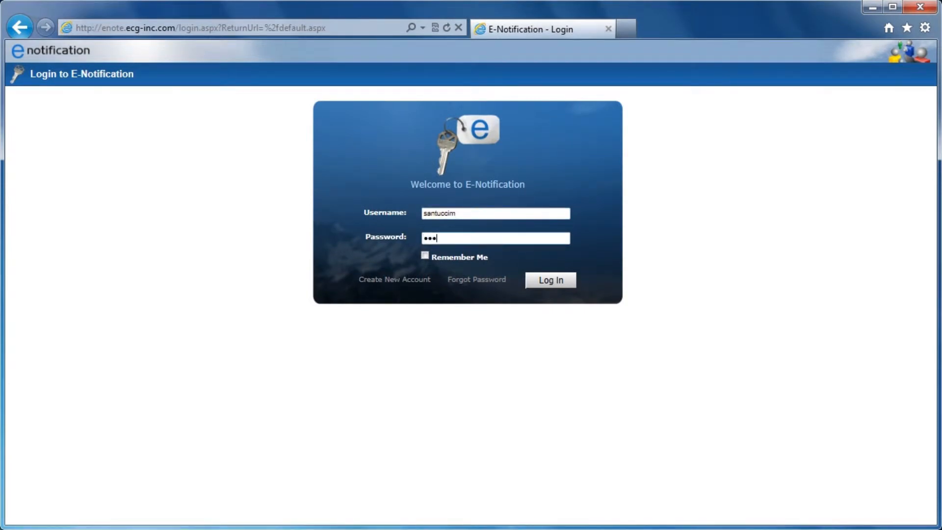
click(550, 280)
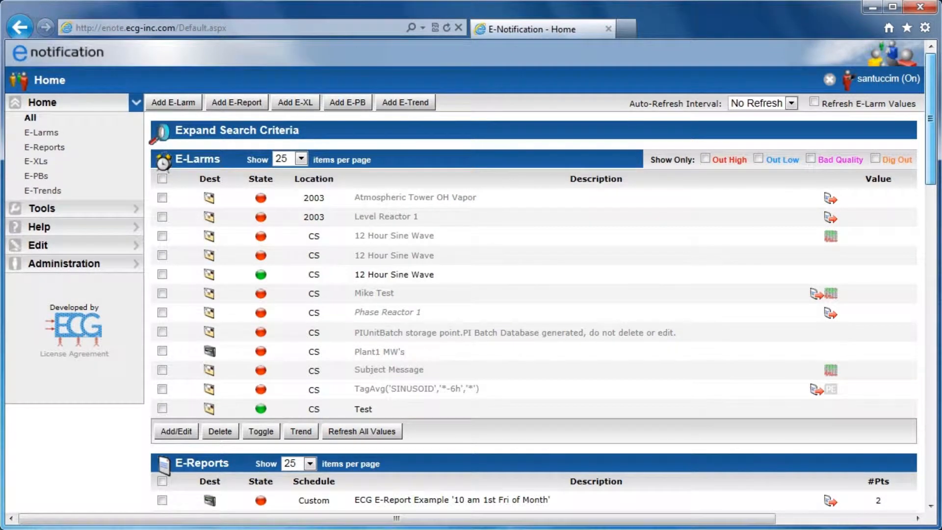
scroll(down, 3)
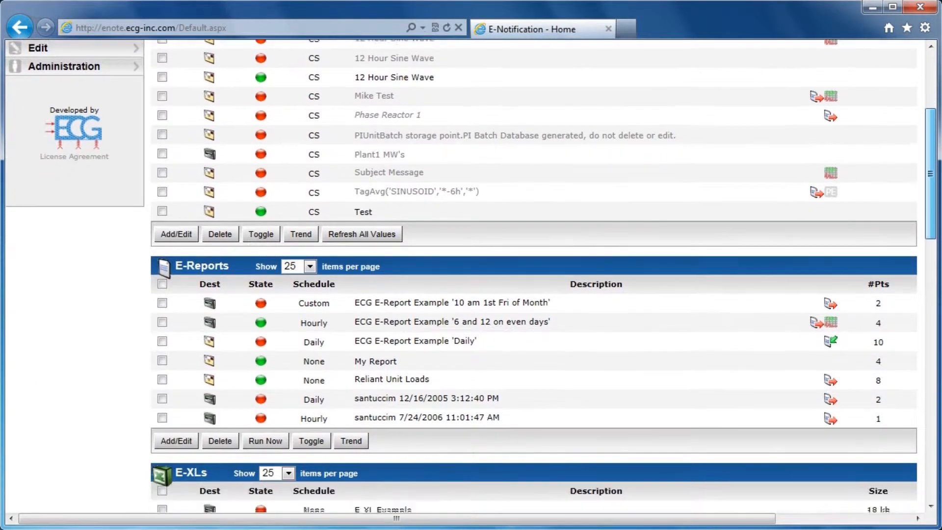
scroll(down, 3)
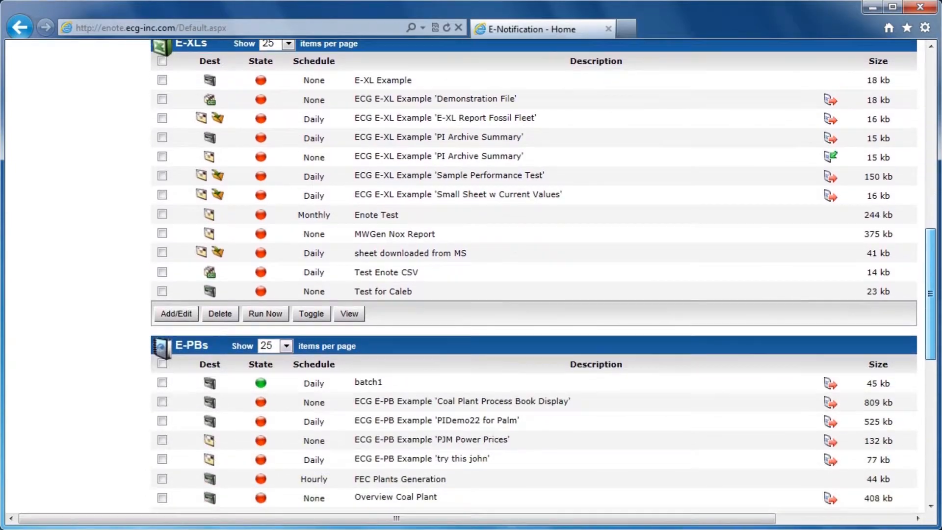
scroll(down, 3)
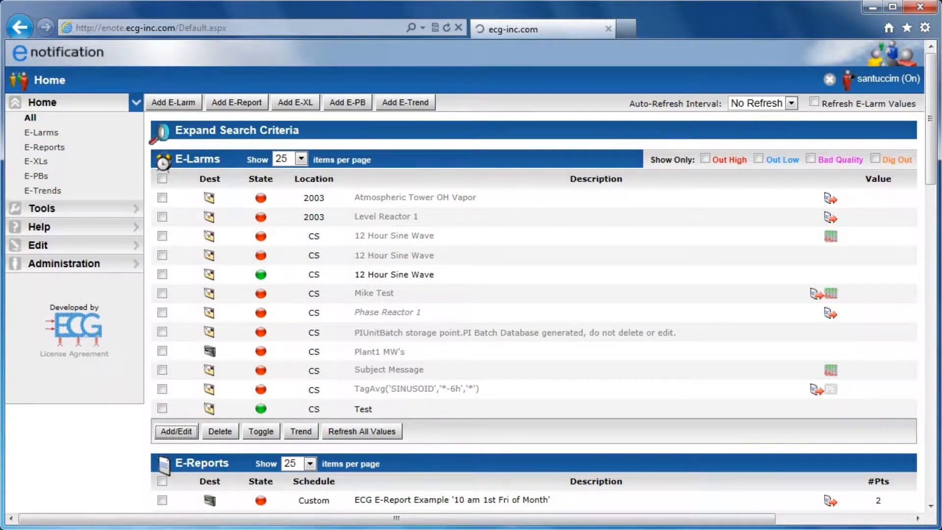
- Add a new E-Larm on the cs SINUSOID 12 Hour Sine Wave tag found by point search
click(173, 101)
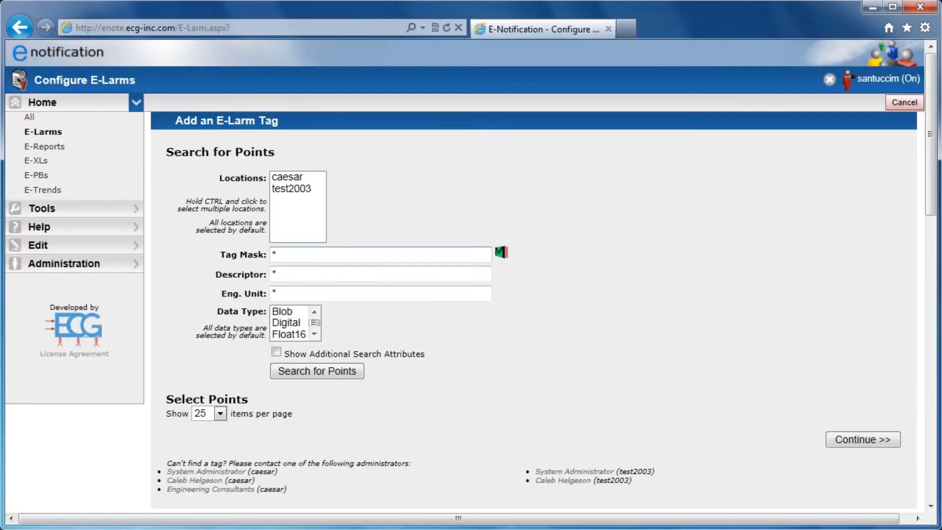
click(316, 371)
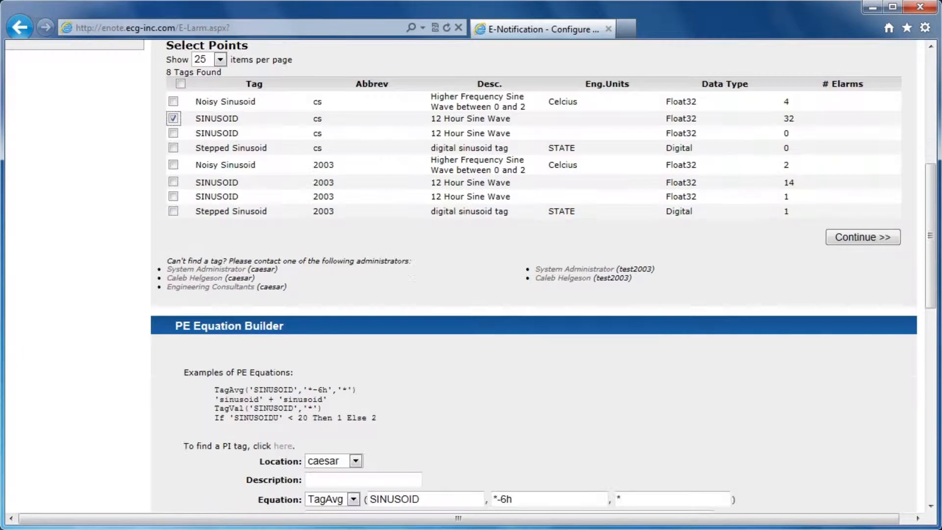
click(861, 237)
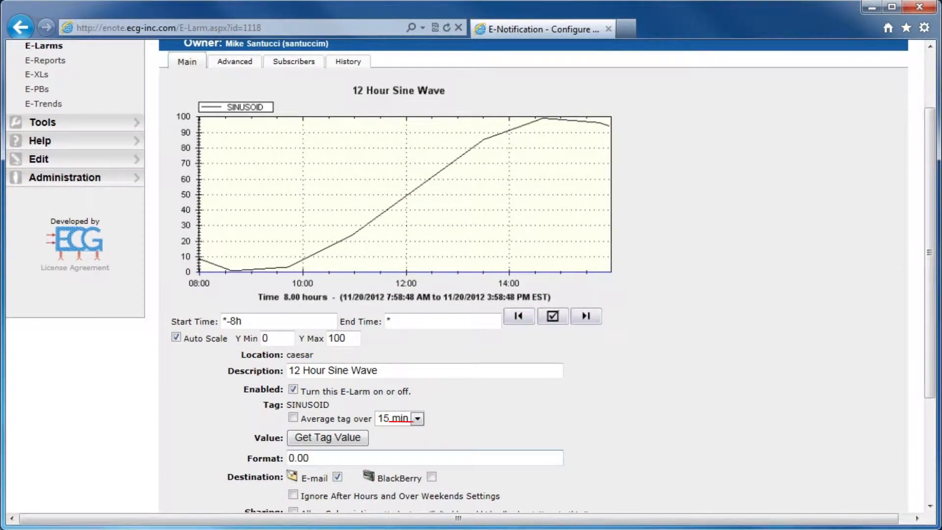
- Review the E-Larm Main settings with e-mail delivery, High 90, Low 10 and deadband 0
click(328, 437)
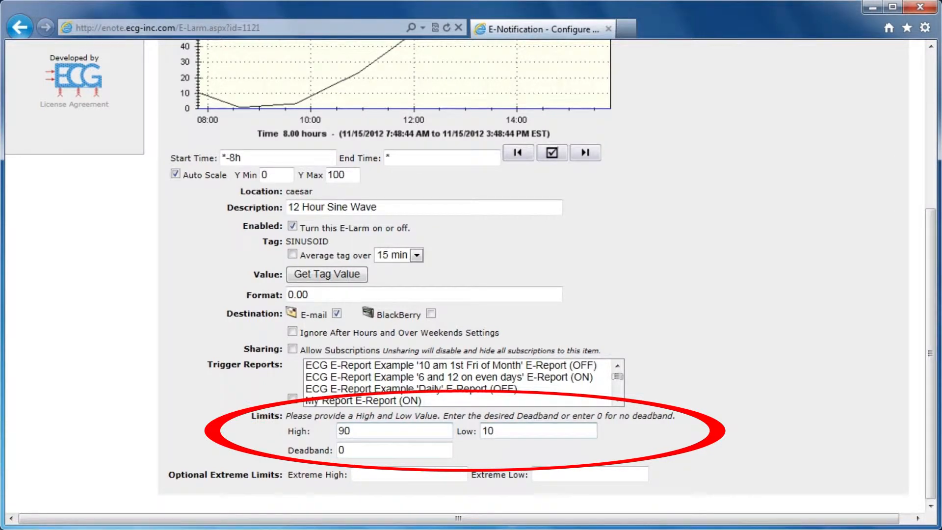
scroll(up, 3)
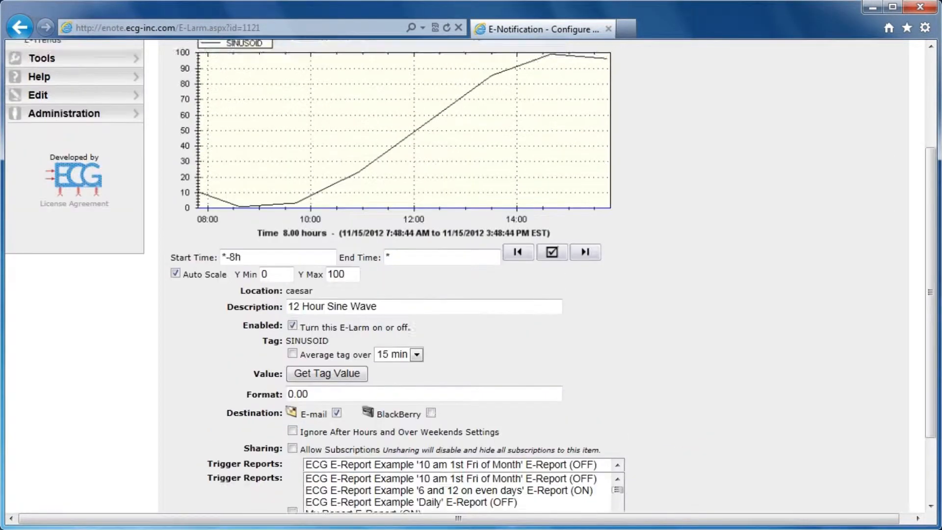
scroll(up, 3)
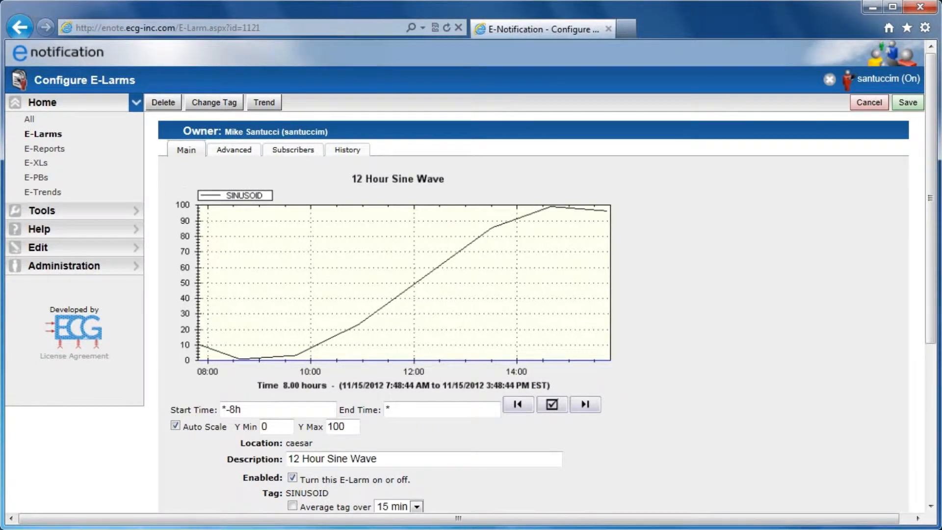
click(234, 149)
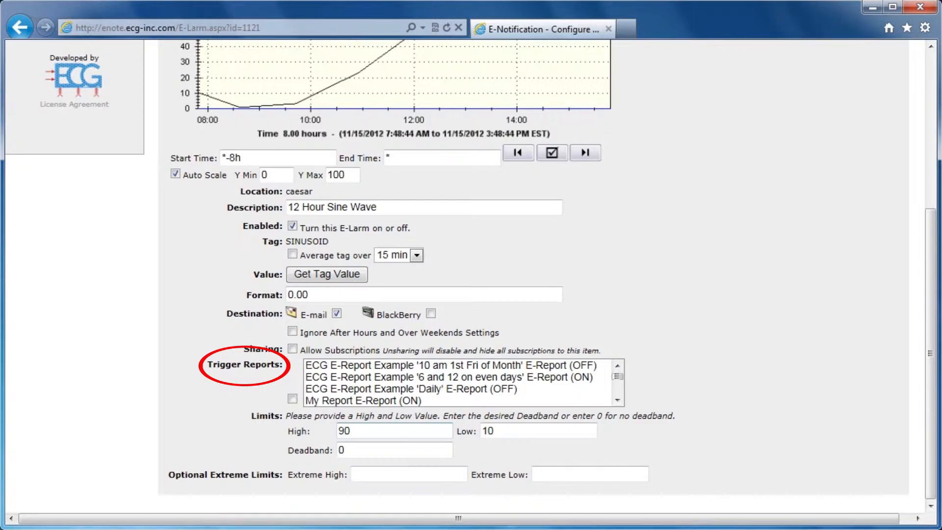
scroll(up, 3)
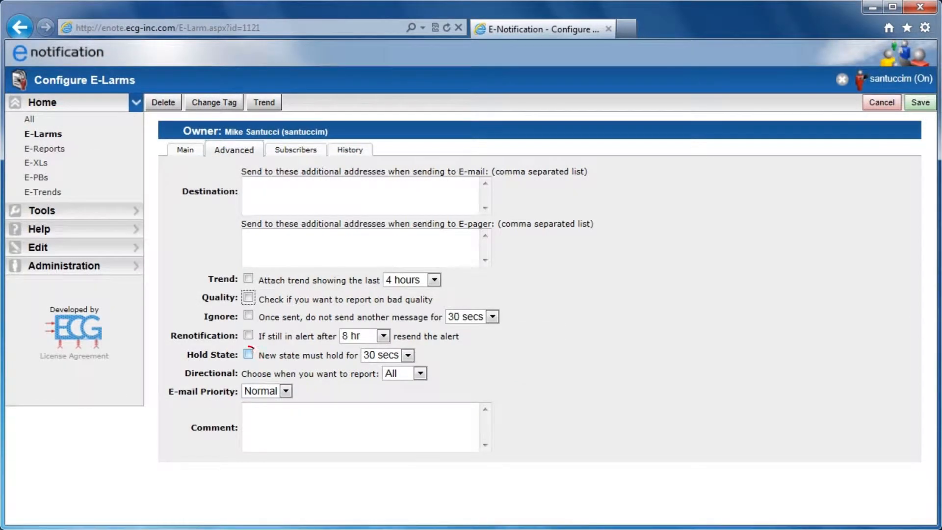
- Toggle Hold State, Renotification and Quality on the Advanced tab, then show the E-Reports list
click(249, 336)
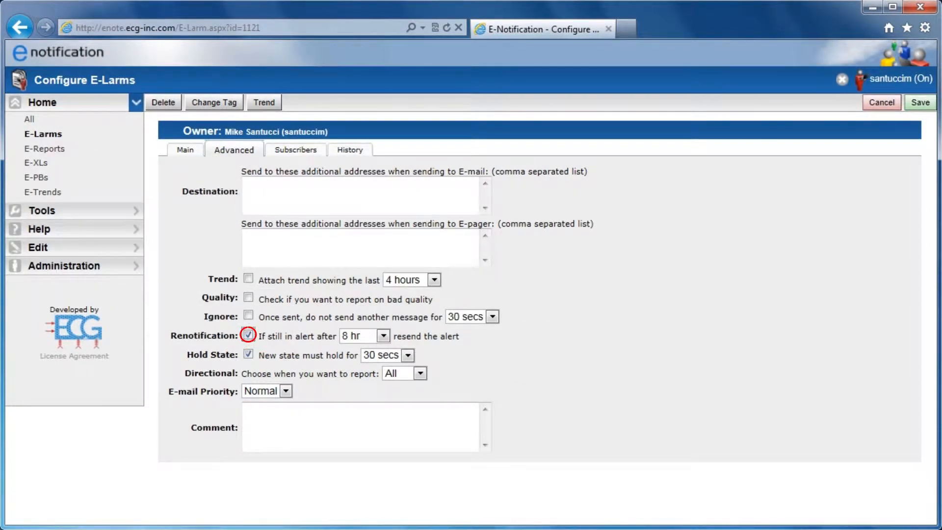
click(248, 336)
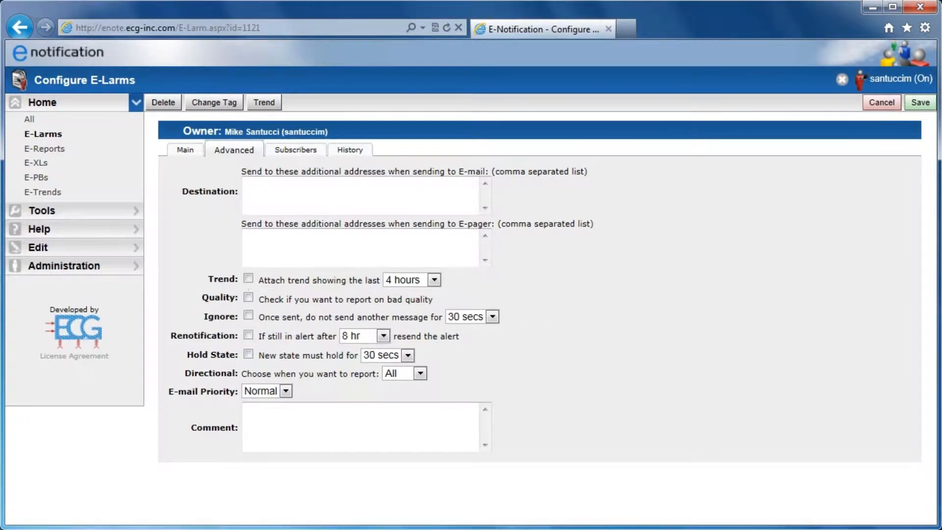
click(249, 298)
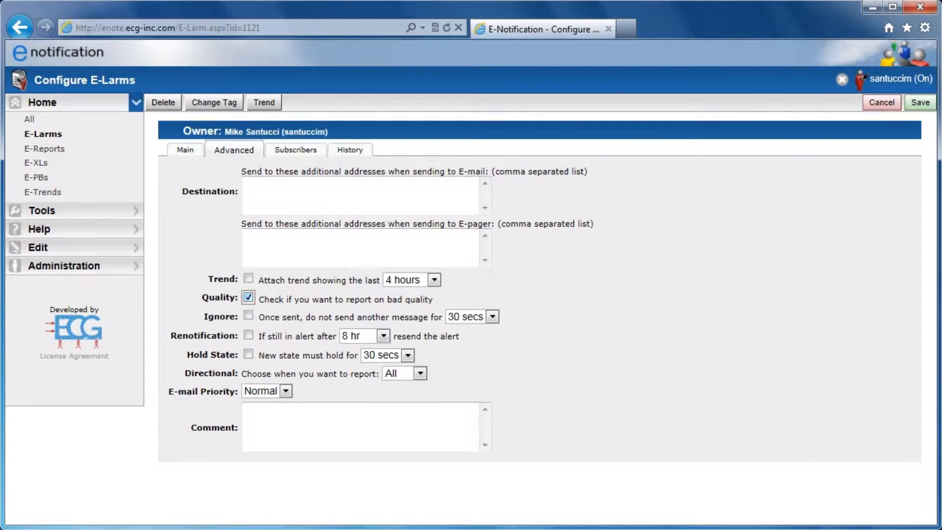
click(248, 300)
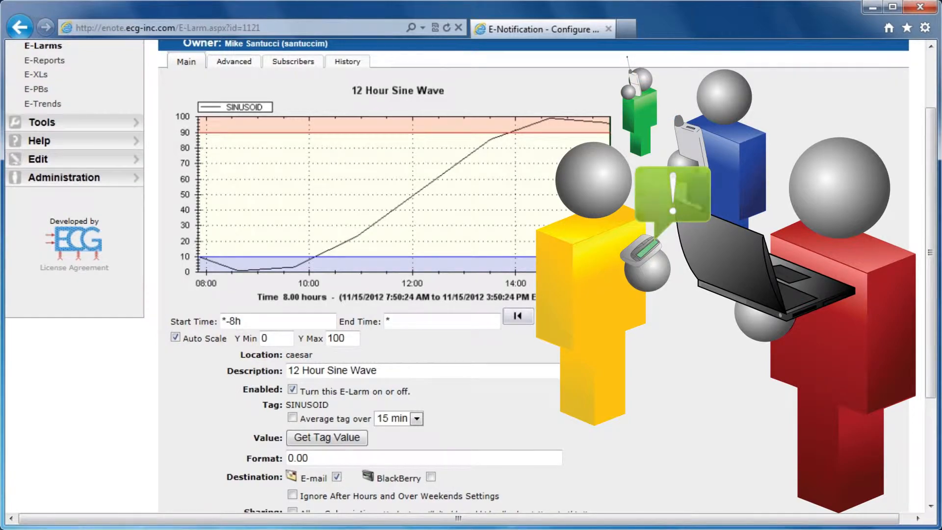
click(44, 60)
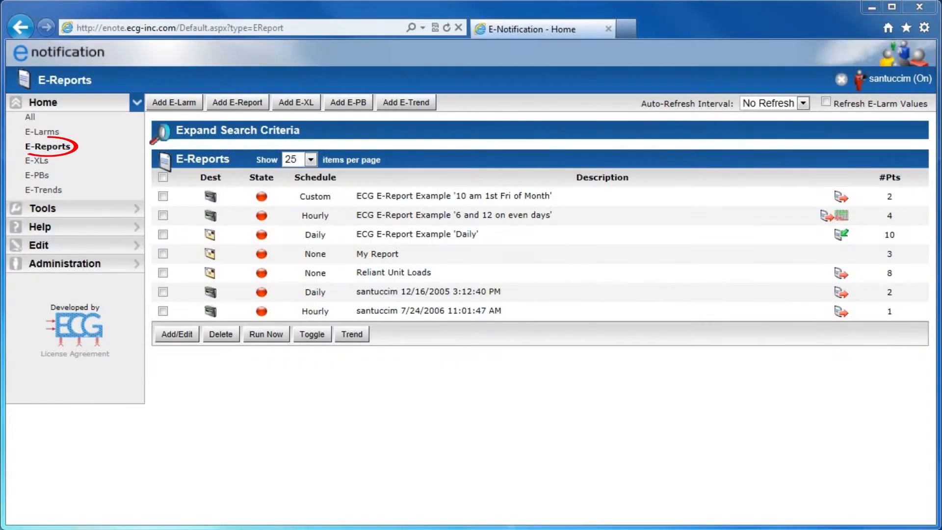
- Select My Report in the E-Reports table and open it for editing
click(163, 254)
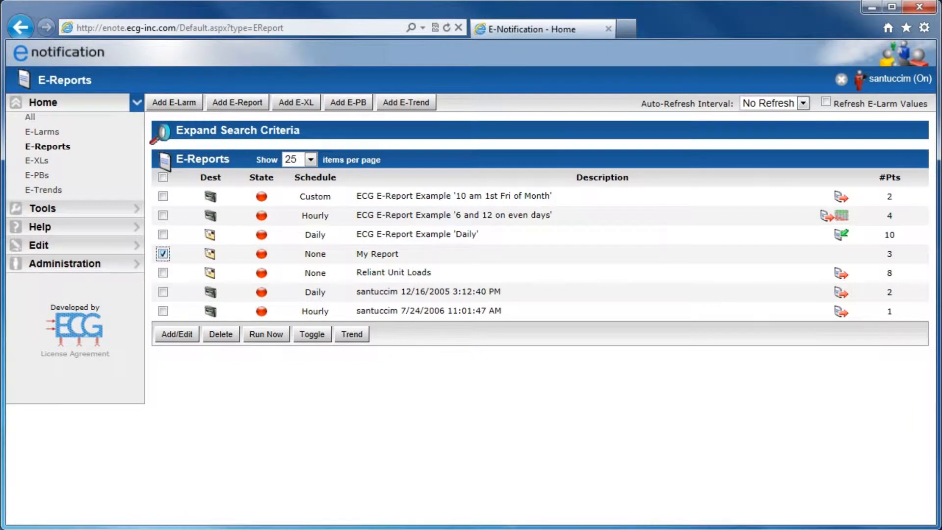
click(176, 334)
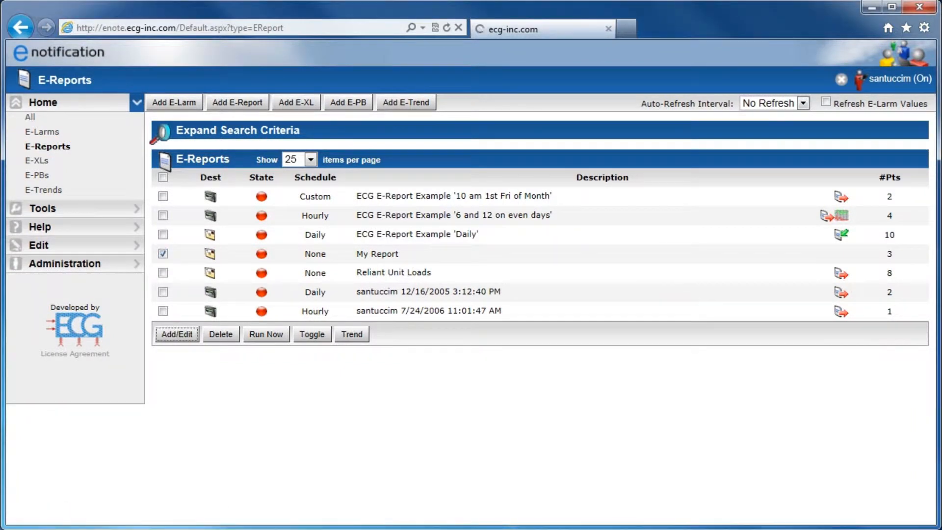
click(177, 333)
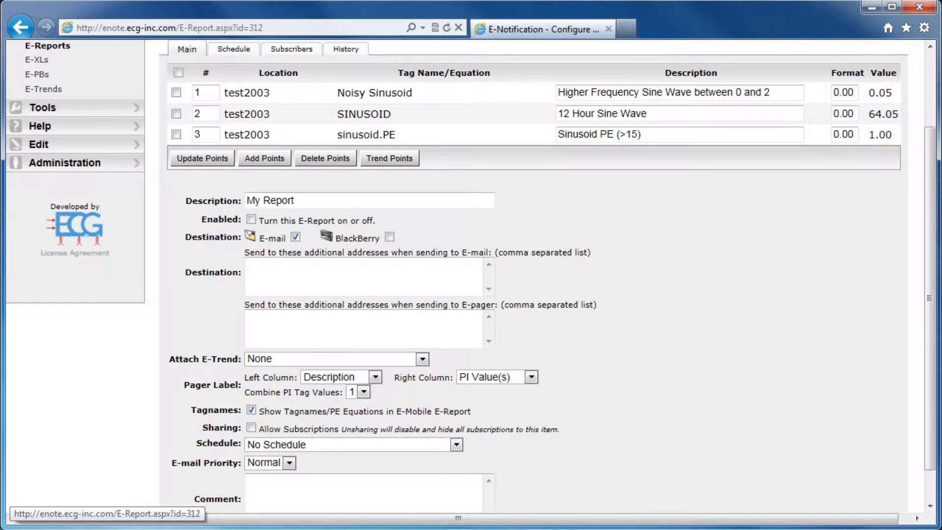
- Review adding points to My Report and attach an E-Trend to it
click(264, 158)
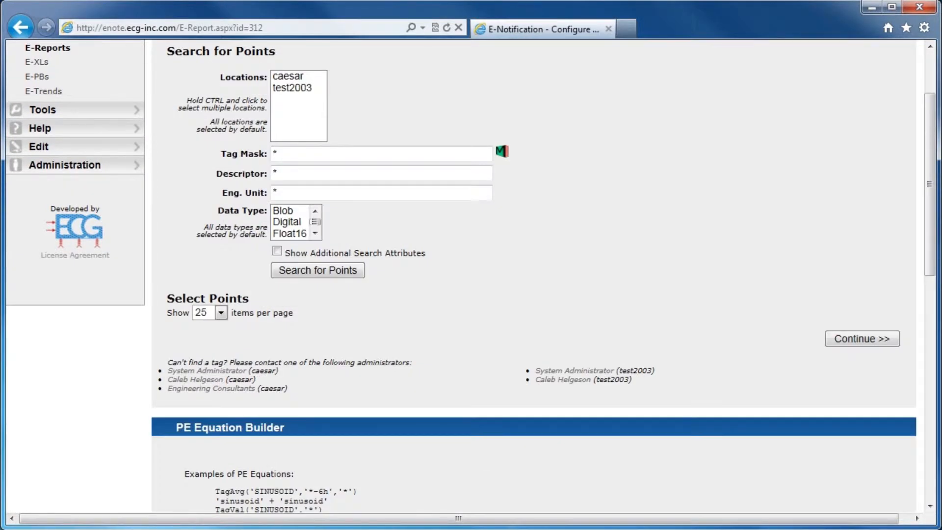
click(317, 270)
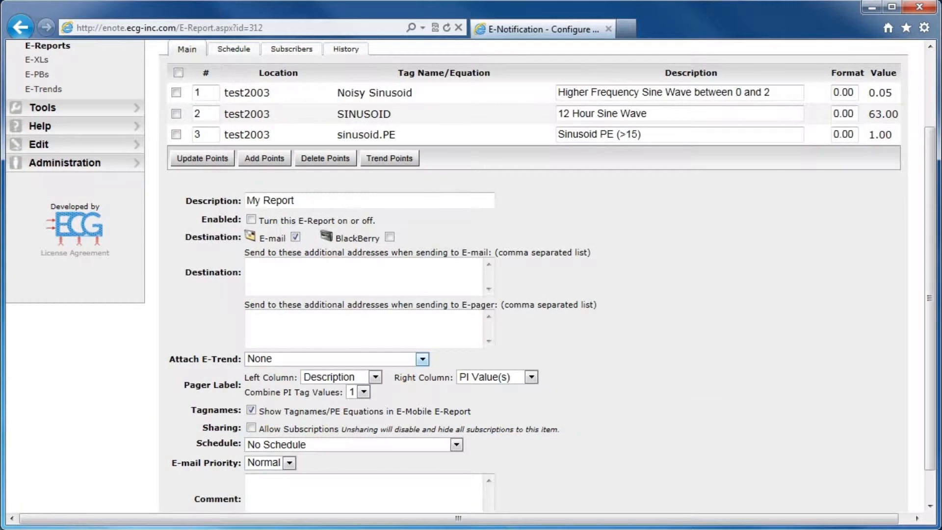
click(422, 359)
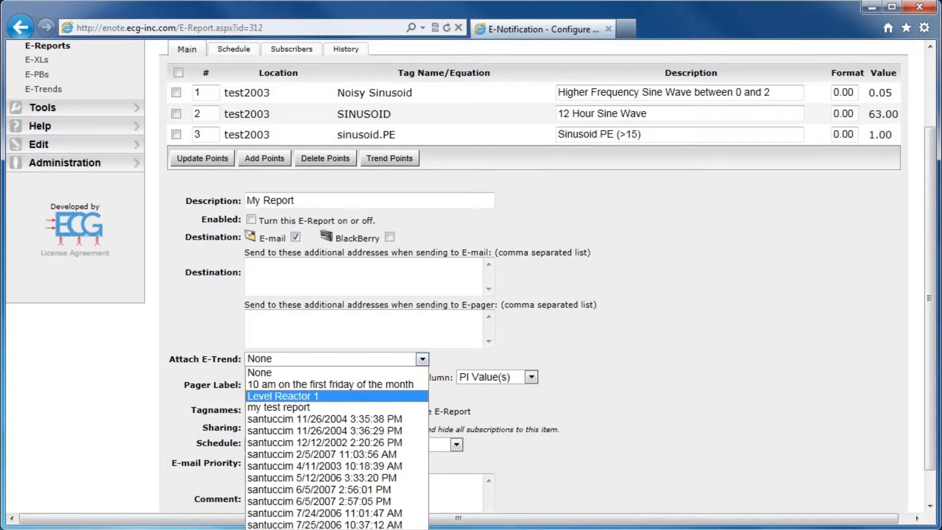
click(278, 407)
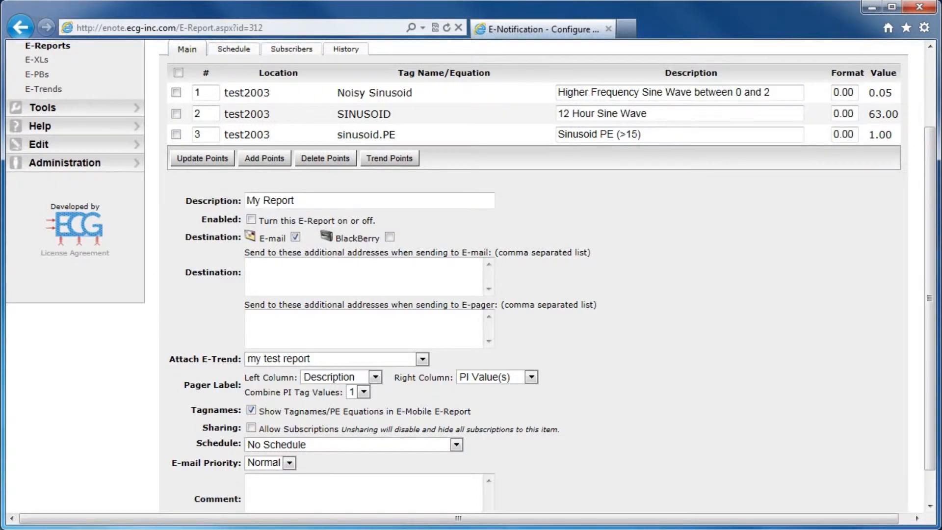
- Schedule My Report to run Daily (at 12 AM), then show the E-XLs list
click(439, 186)
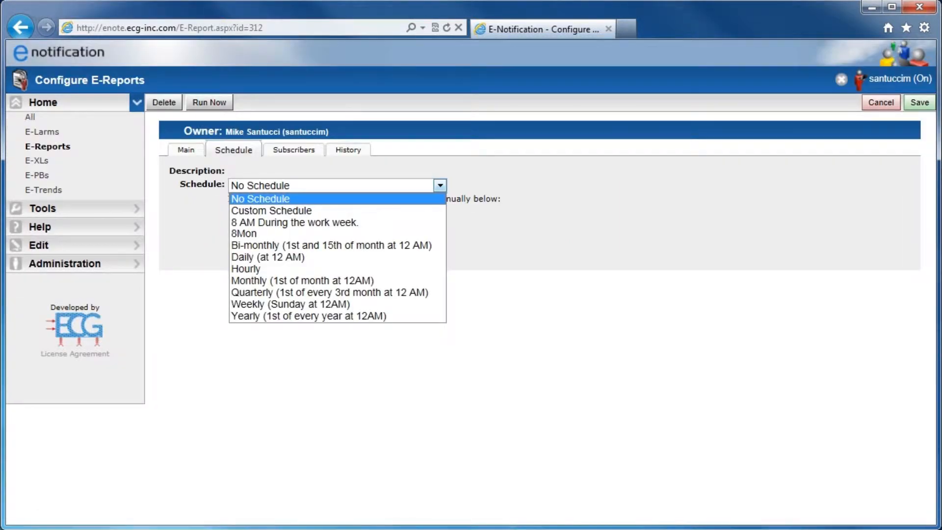
click(267, 257)
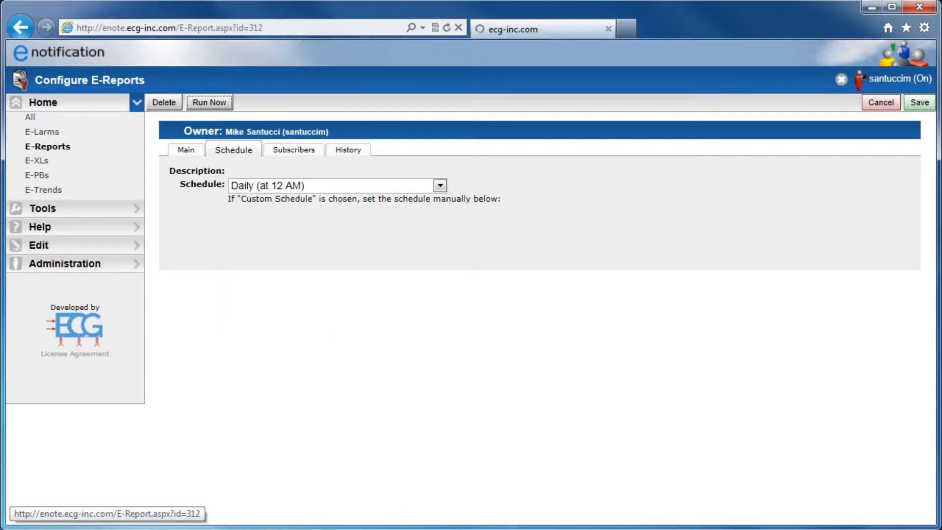
click(185, 149)
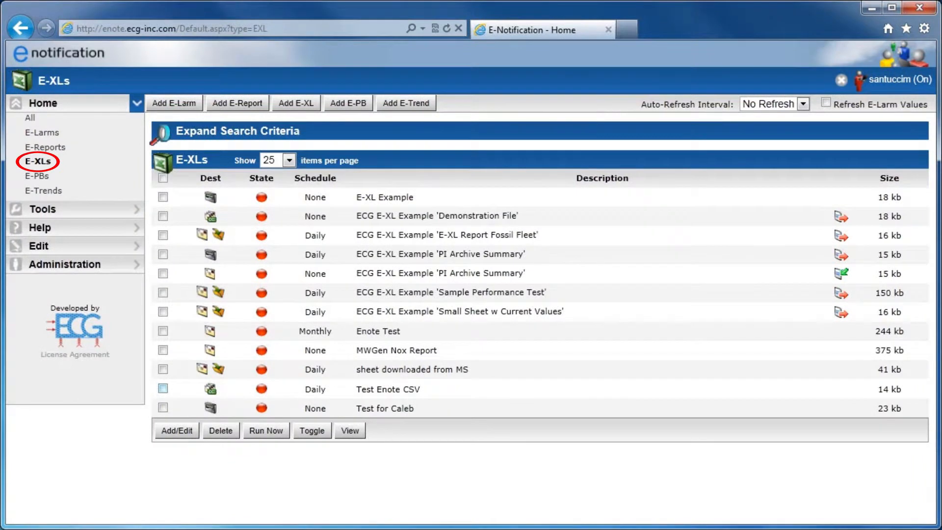
- Review the E-PBs list, return Home and expand the Edit section of personal options
click(162, 331)
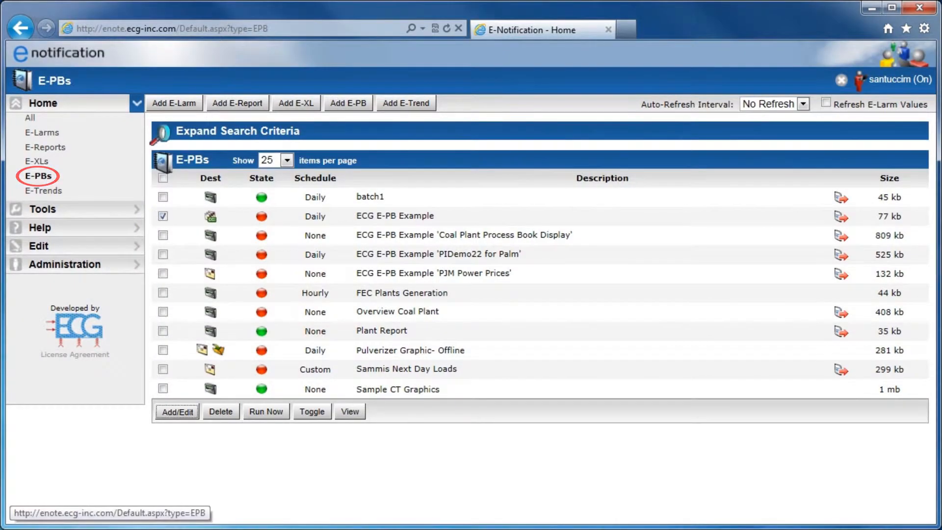
click(177, 411)
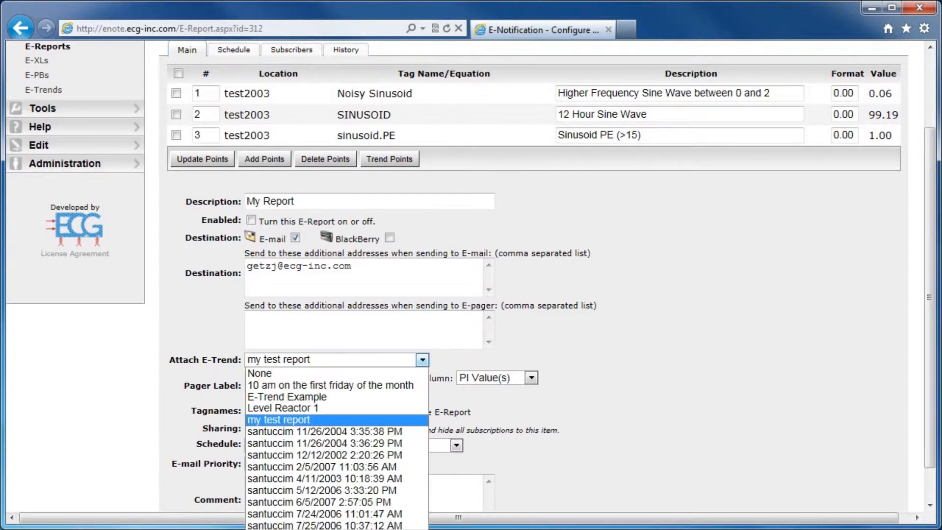
click(286, 397)
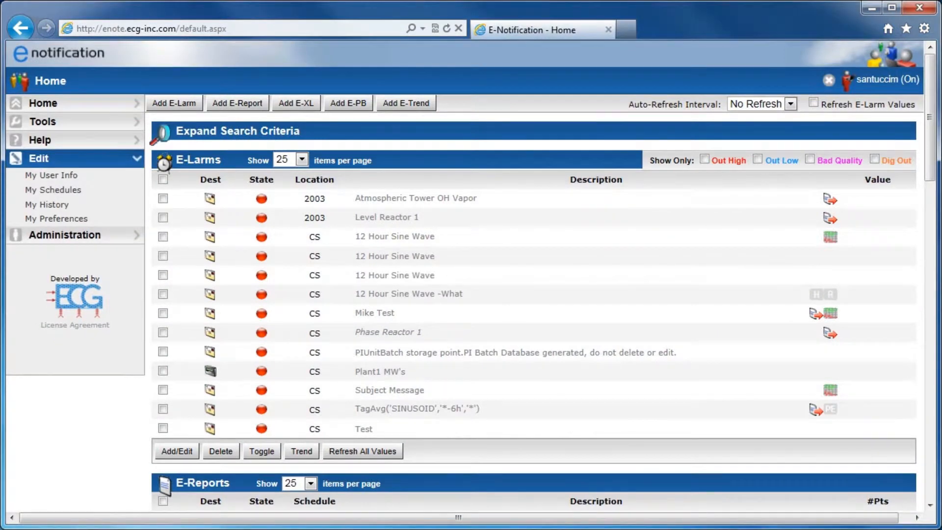
- Review the My User Info profile page
click(53, 174)
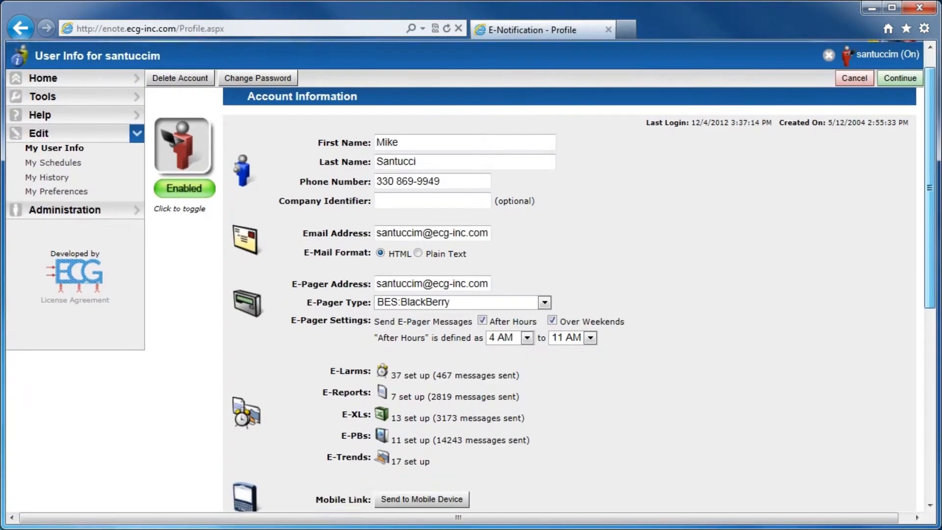
scroll(down, 3)
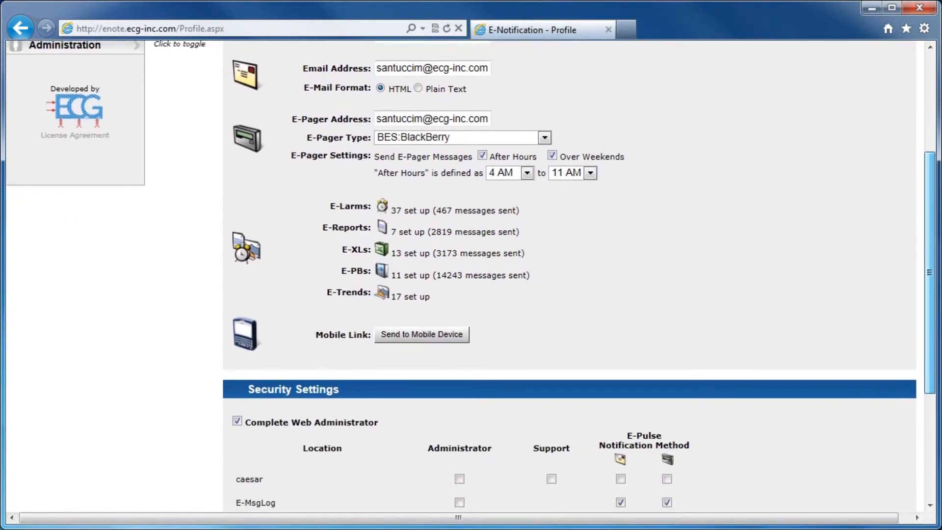
scroll(down, 3)
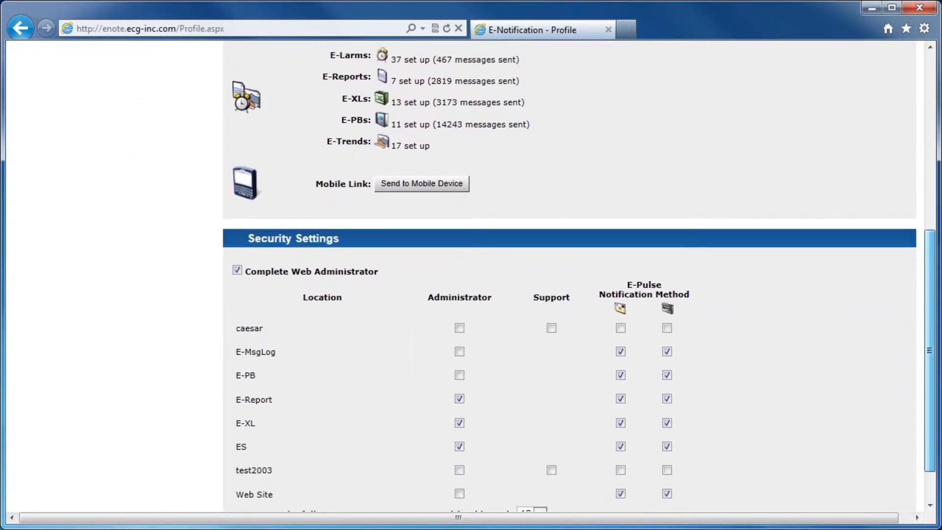
scroll(up, 3)
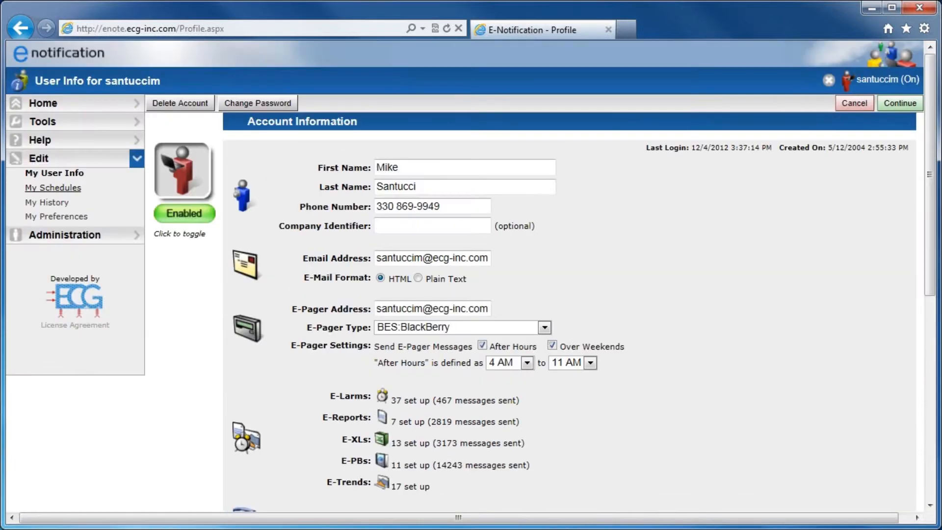
- View My Schedules, then the administration View Accounts listing of 113 accounts
click(52, 187)
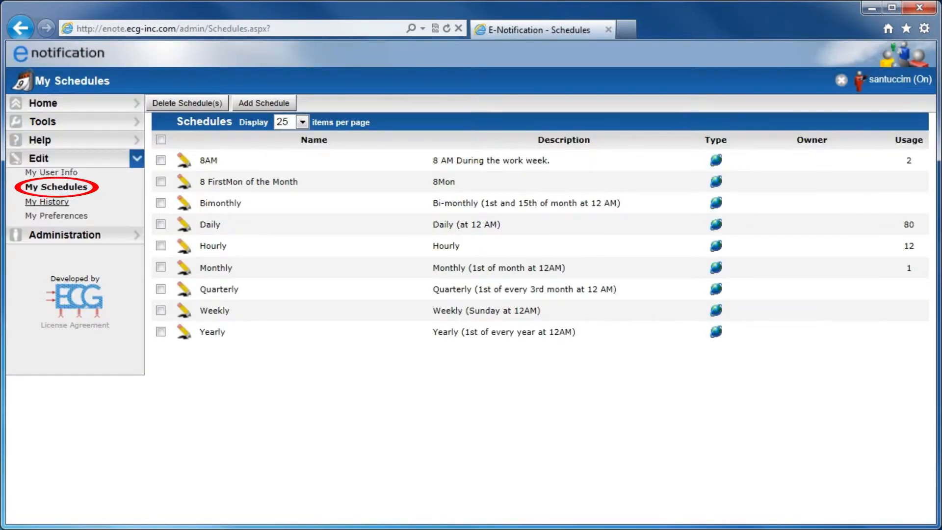
click(56, 217)
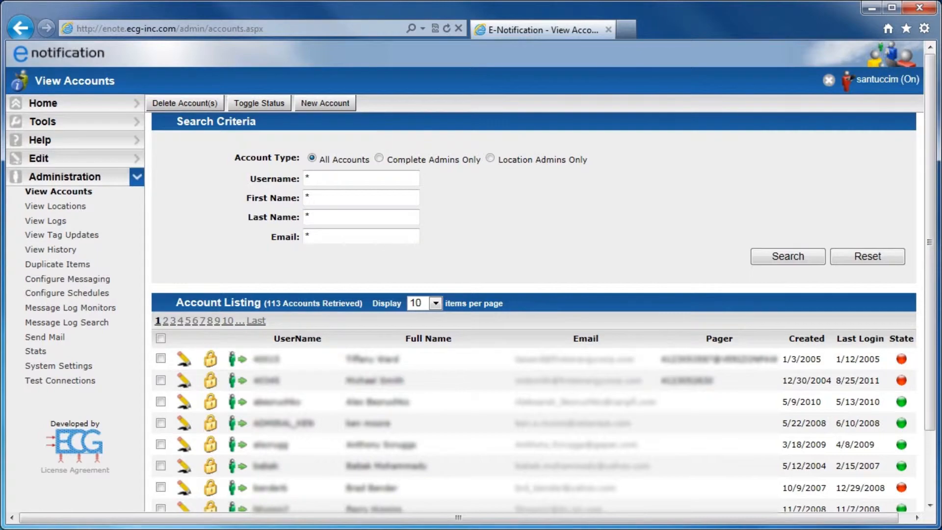
- Visit Duplicate Items, View Locations, Configure Schedules and Configure Messaging admin pages
click(57, 264)
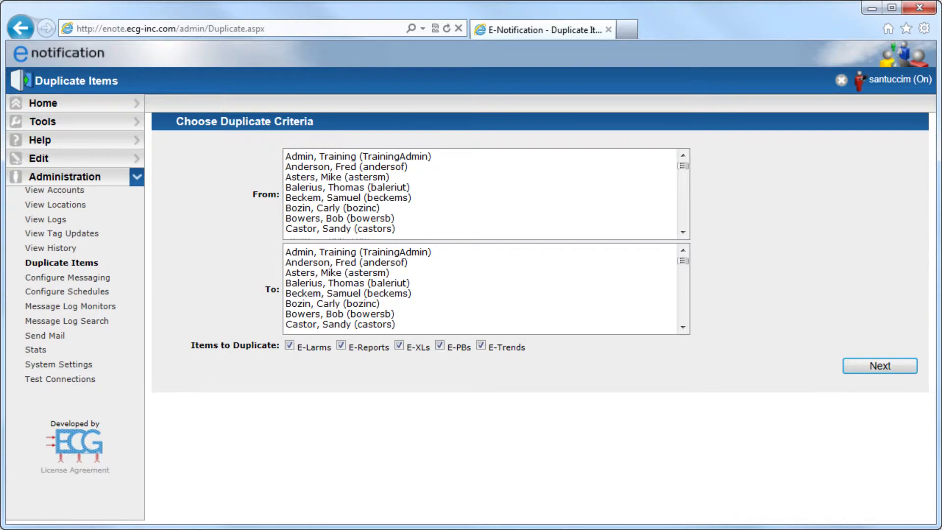
click(54, 204)
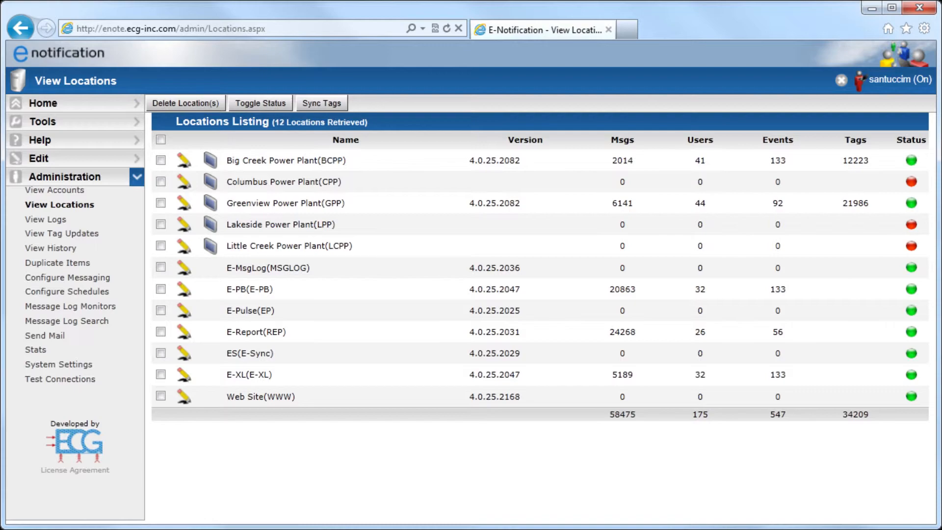
click(66, 291)
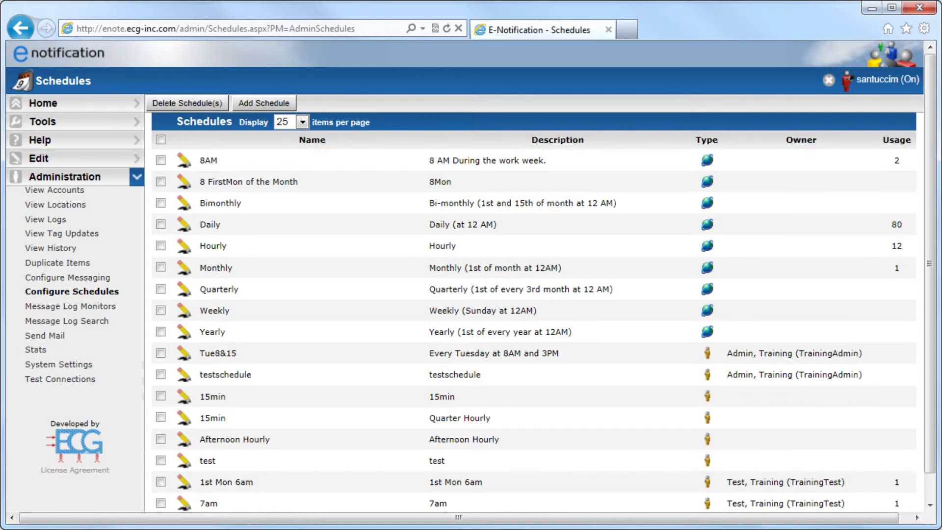
click(67, 277)
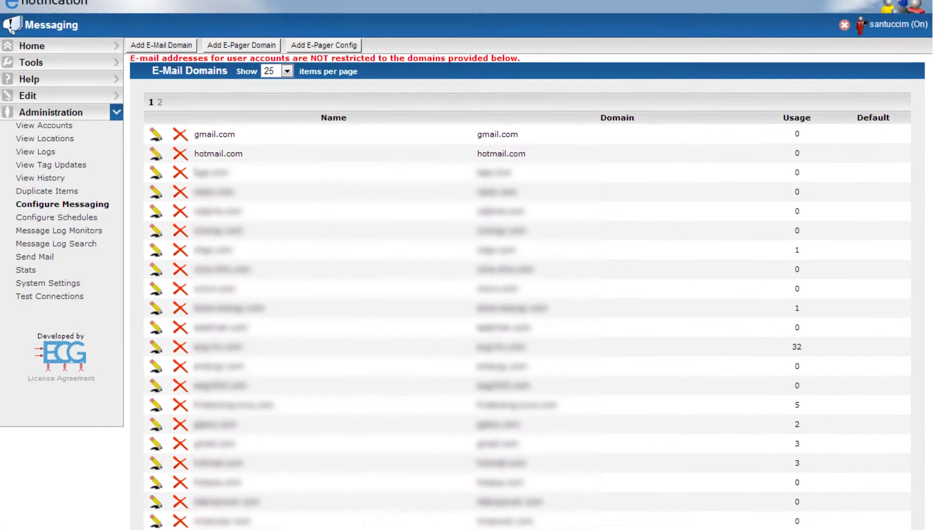
- Review the E-Mail and E-Pager domain lists, then the Stats Events By Day chart for December 2012
scroll(down, 3)
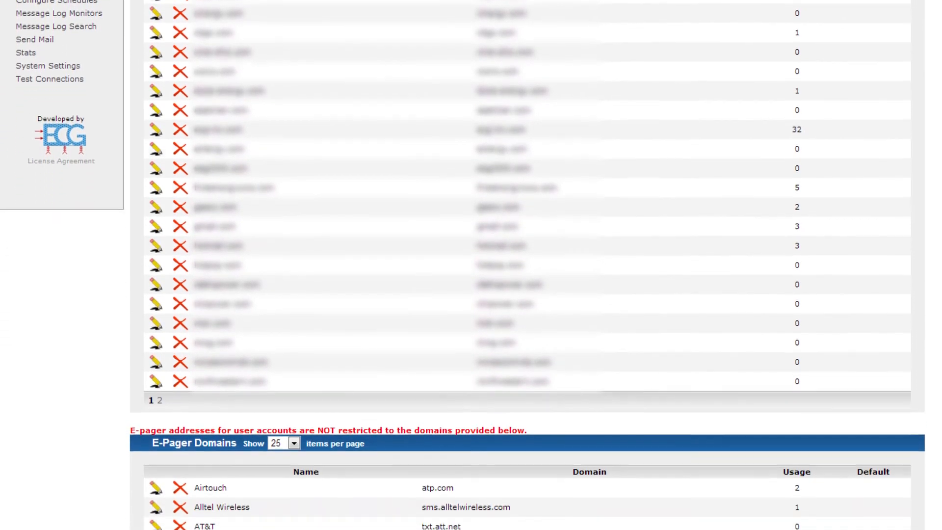
scroll(down, 3)
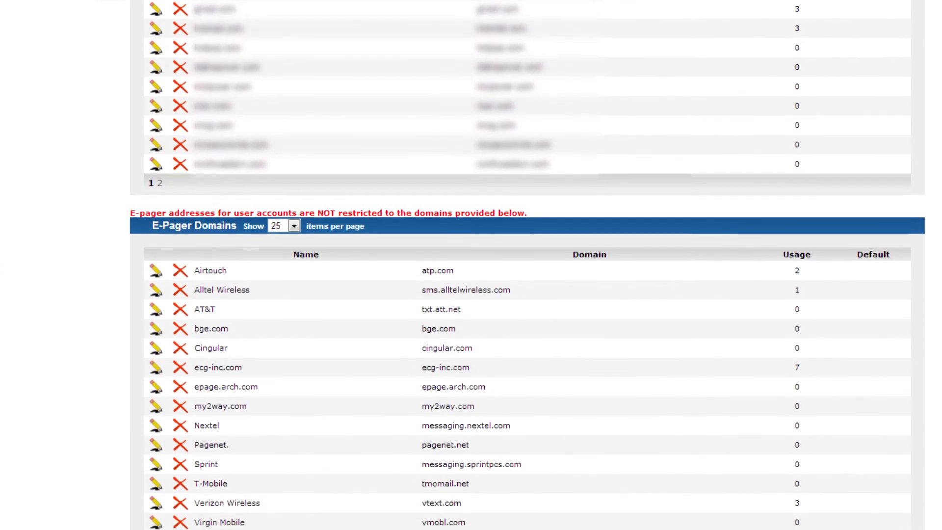
scroll(down, 3)
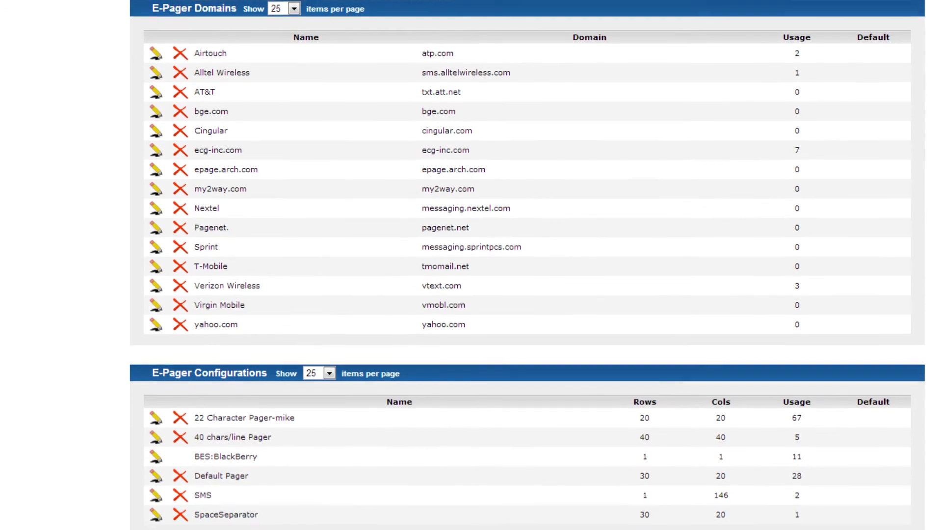
click(54, 248)
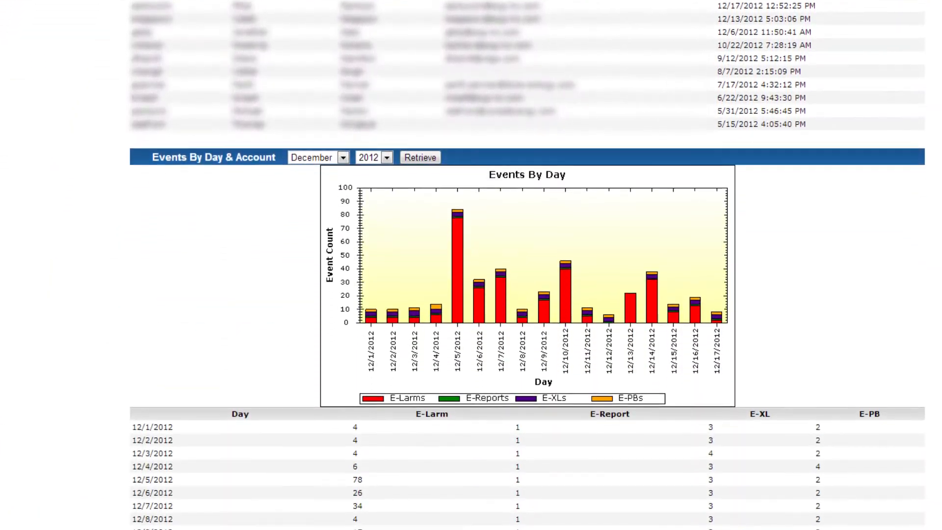
scroll(down, 3)
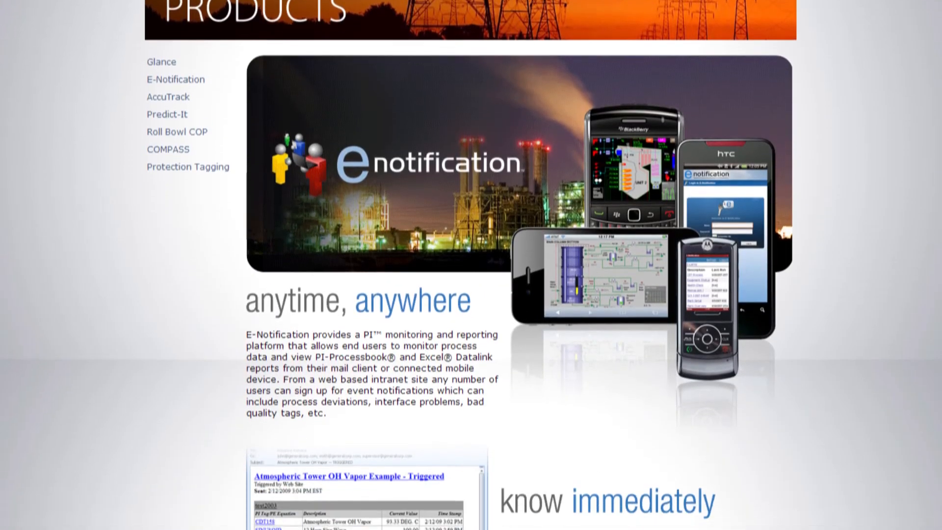
scroll(down, 3)
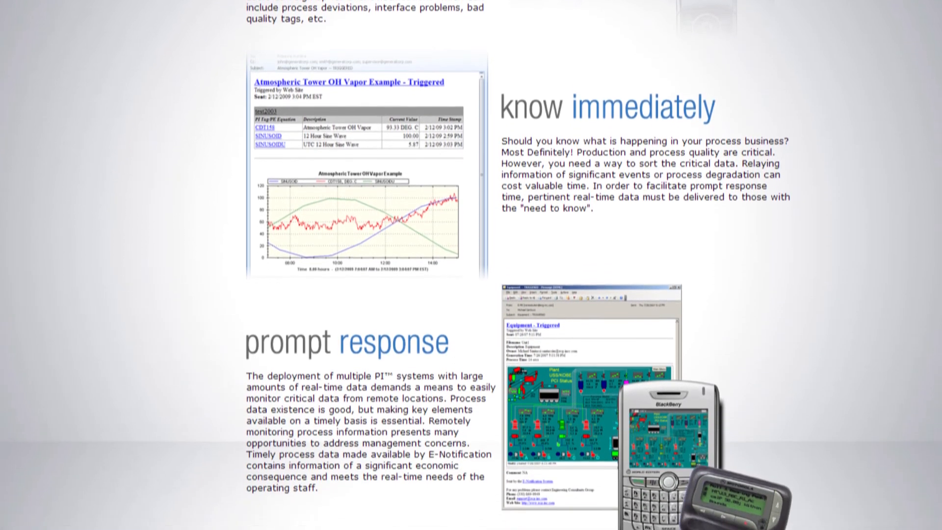
scroll(down, 3)
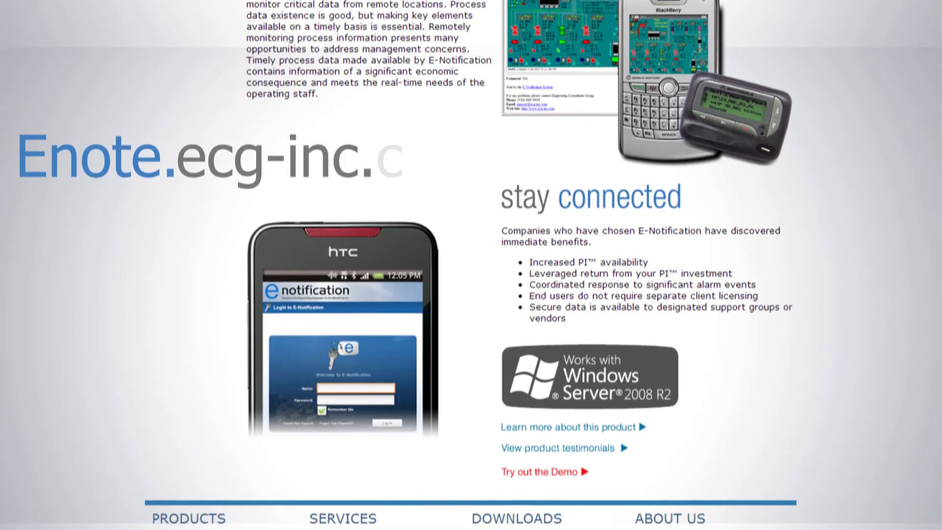
scroll(down, 3)
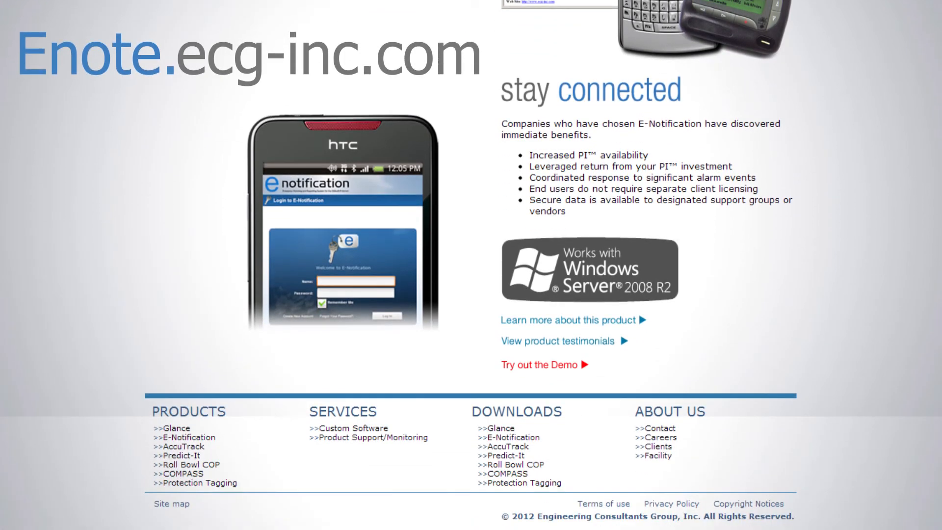